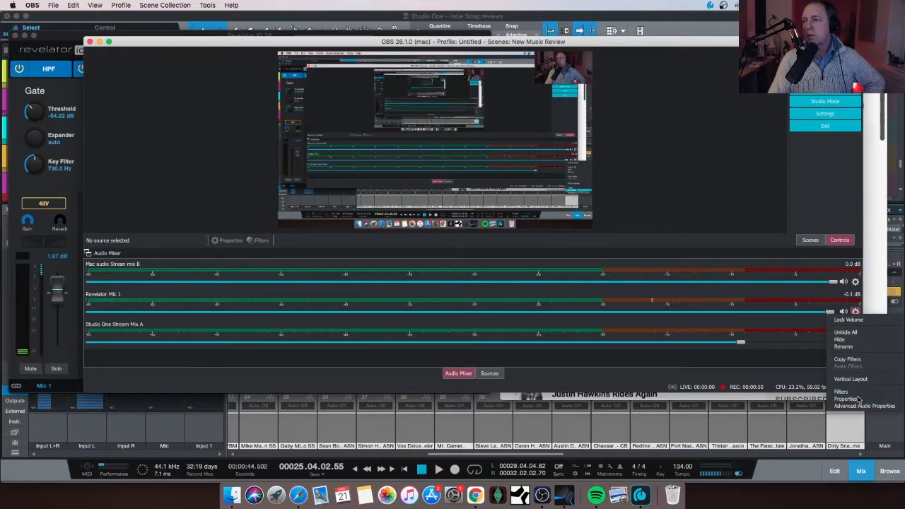
Step: Map OBS sources: Revelator Mic 1 to Revelator IO 24, Studio One to Stream Mix A, Mac audio to Stream Mix B
left_click(847, 399)
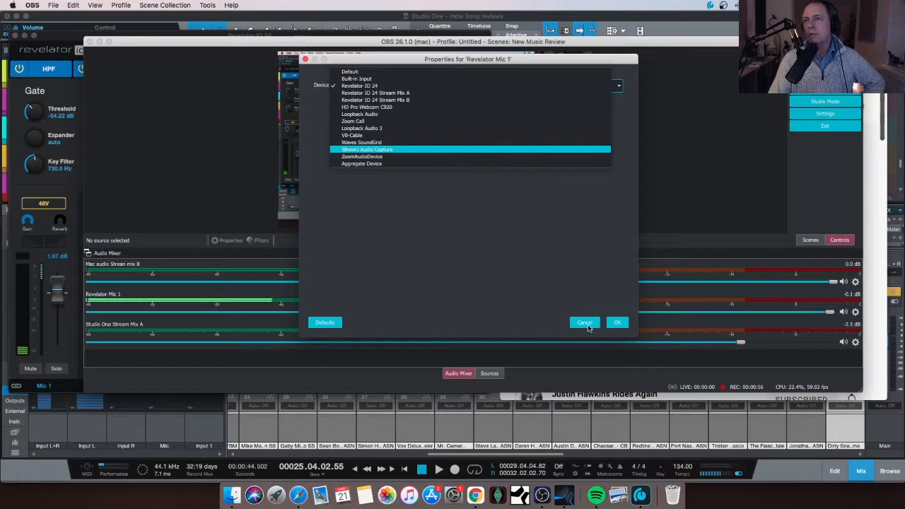
left_click(359, 86)
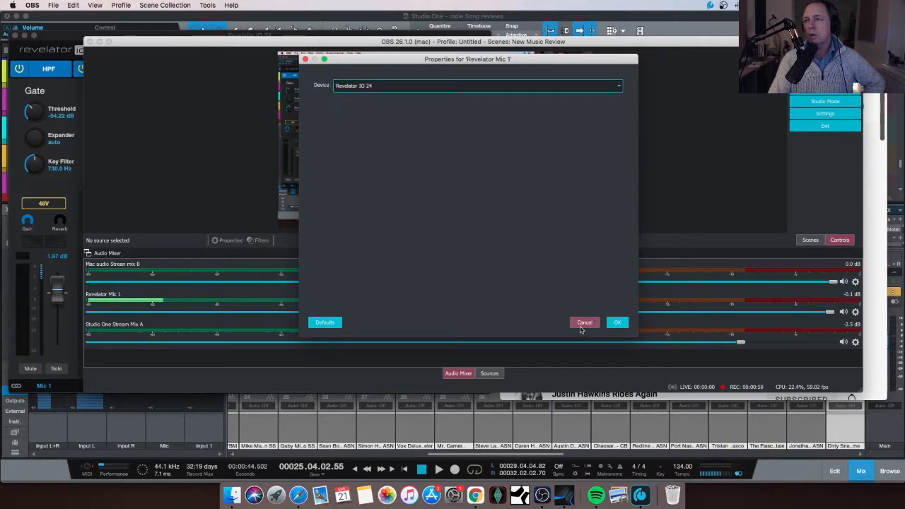
left_click(617, 322)
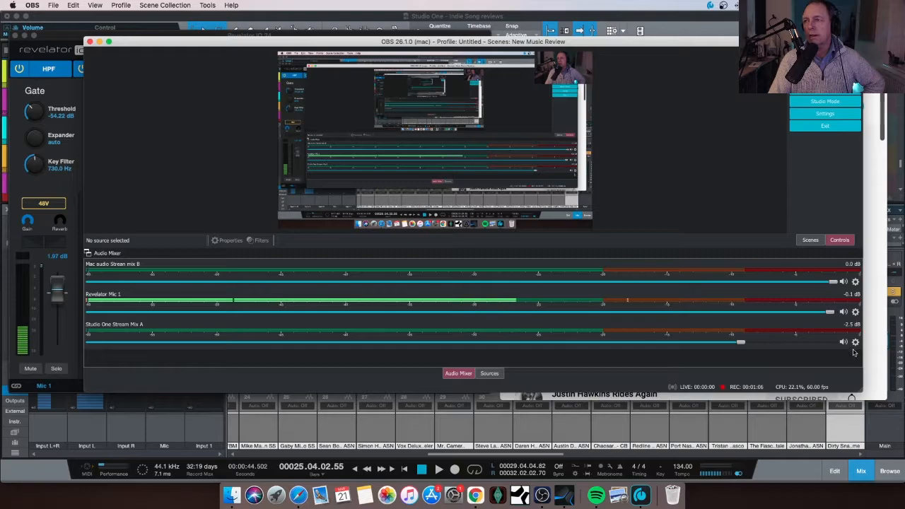
right_click(856, 341)
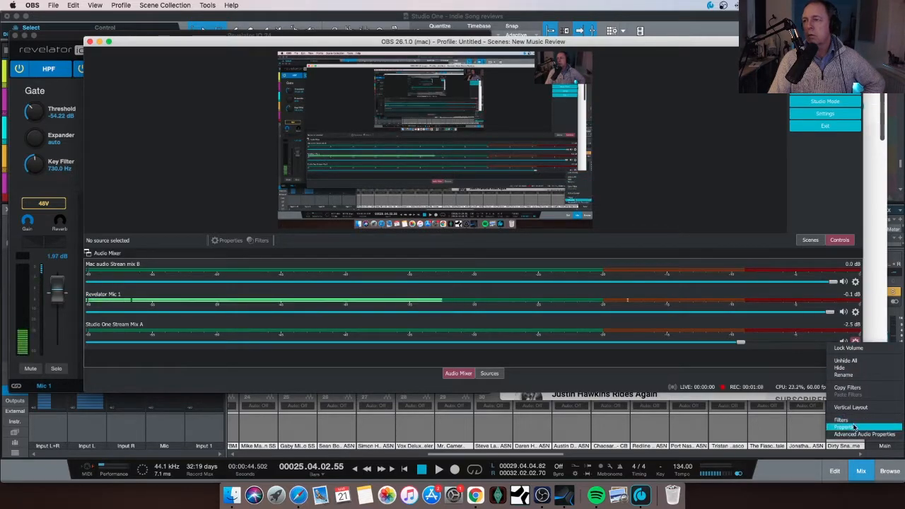
left_click(843, 428)
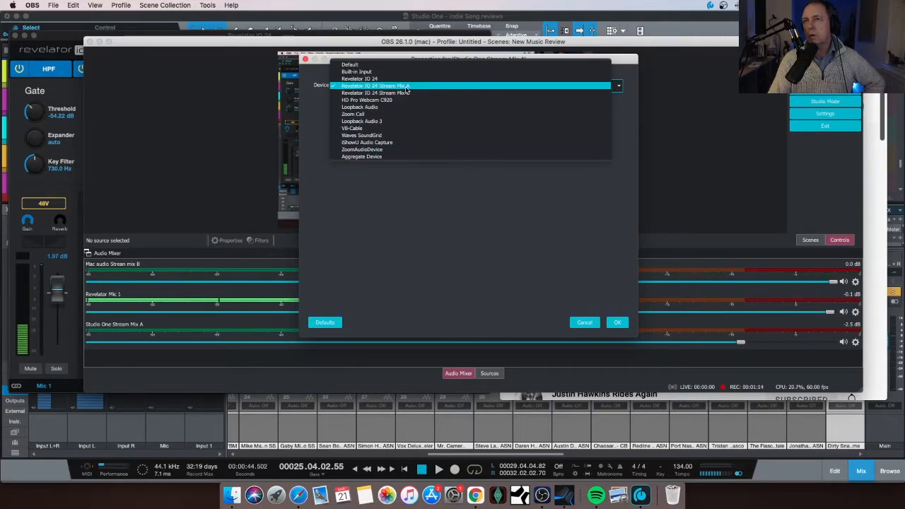
left_click(376, 86)
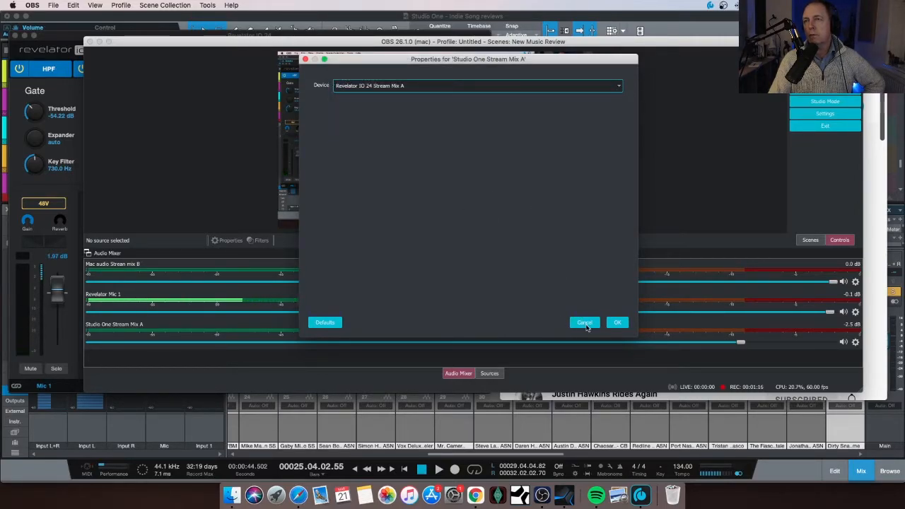
left_click(585, 323)
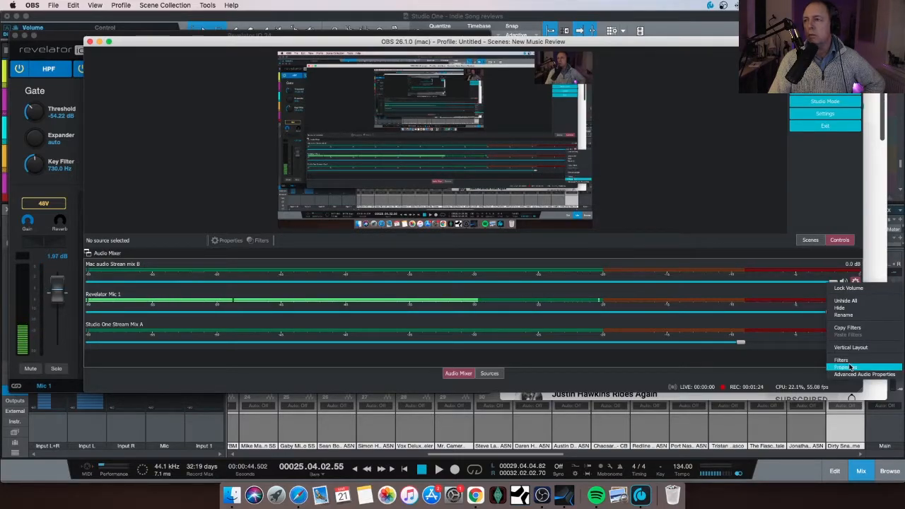
left_click(840, 368)
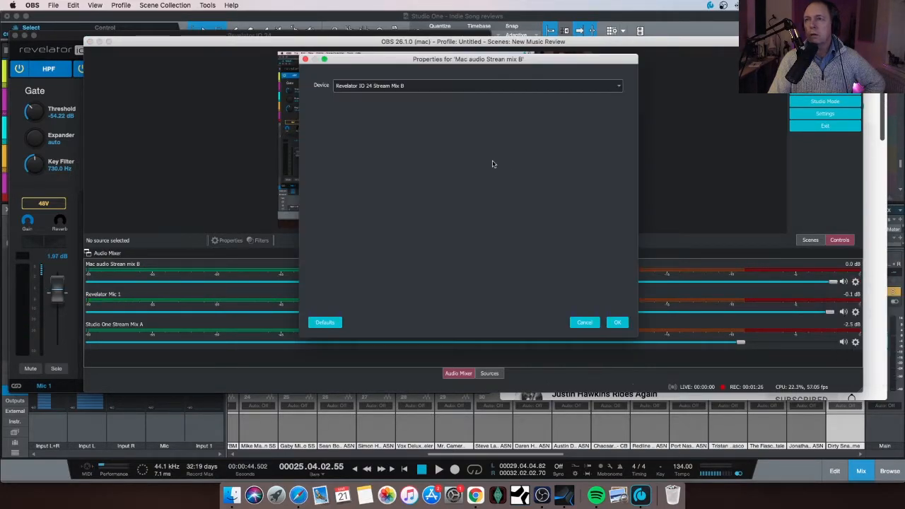
left_click(476, 86)
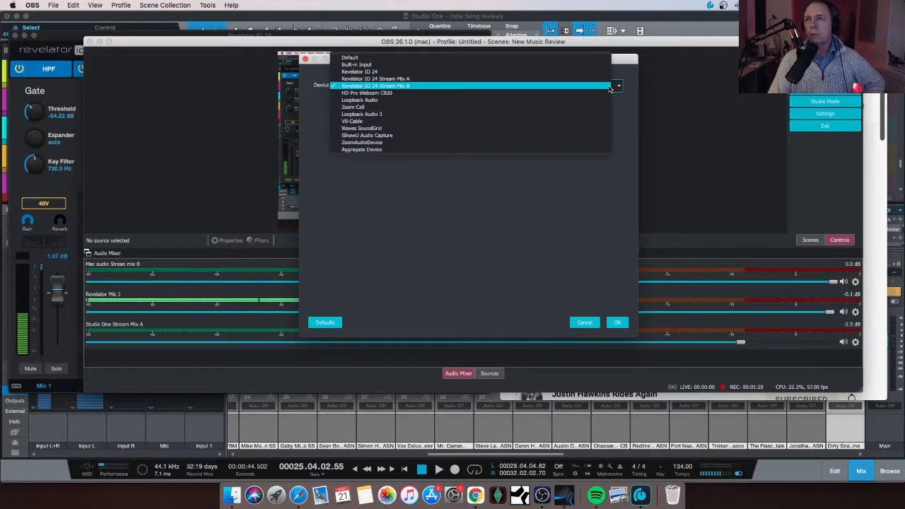
left_click(376, 86)
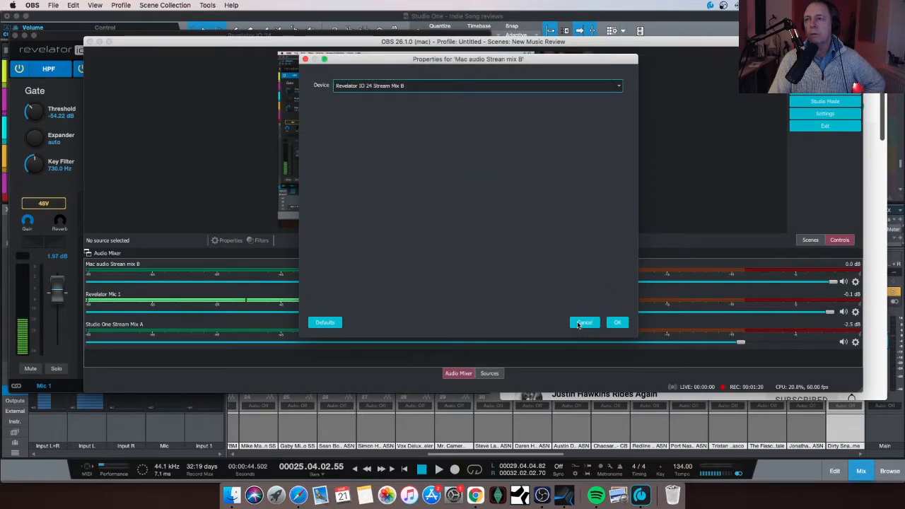
left_click(584, 323)
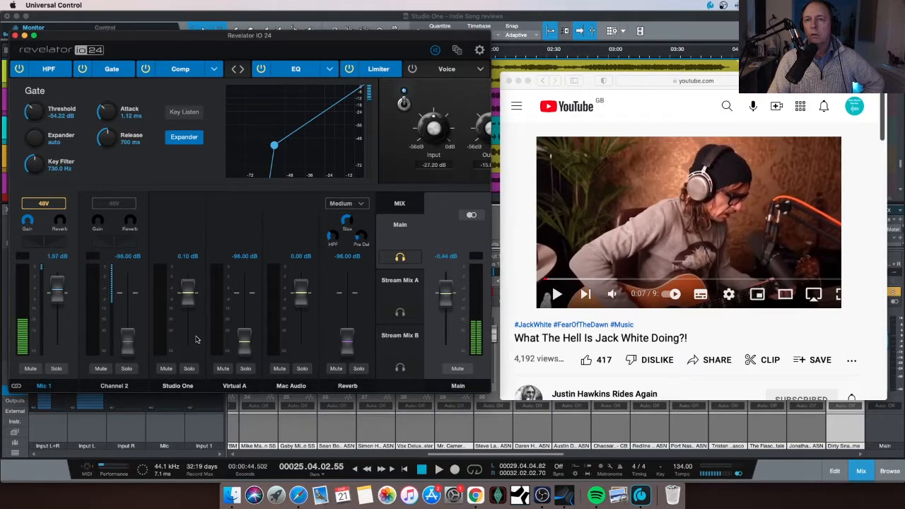
mouse_move(288, 325)
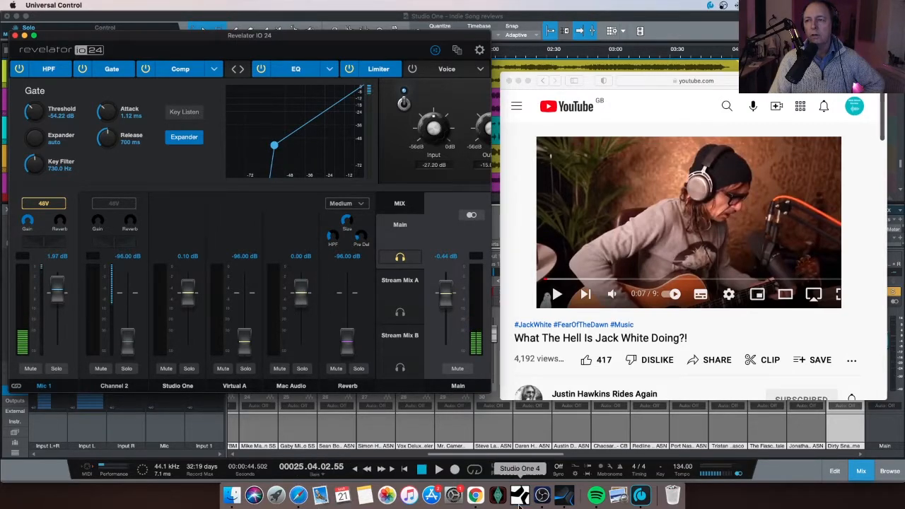
mouse_move(452, 495)
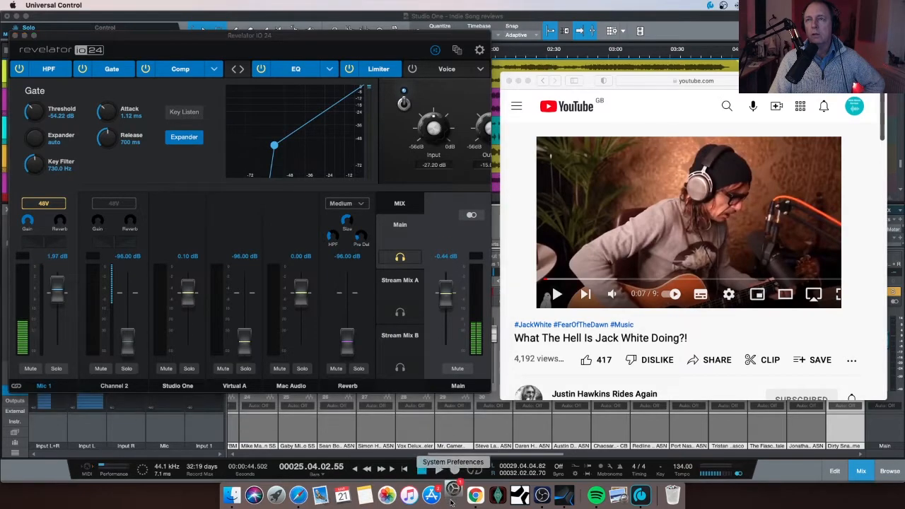
Step: Set the Mac's sound output in System Preferences to Revelator IO 24 Stream Mix B
left_click(453, 495)
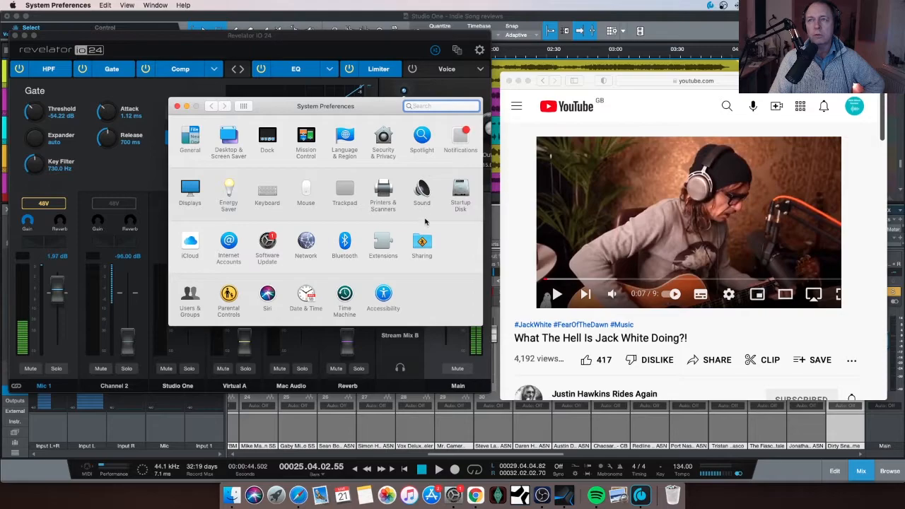
left_click(422, 190)
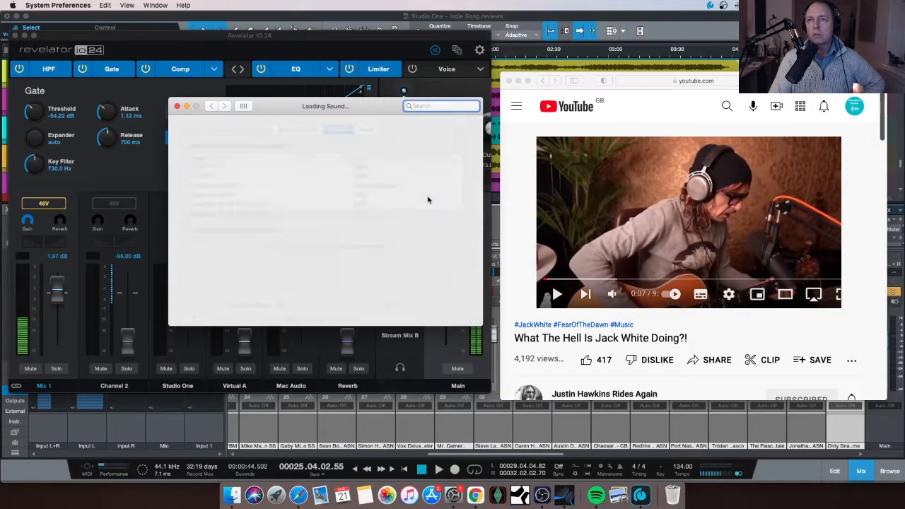
left_click(338, 129)
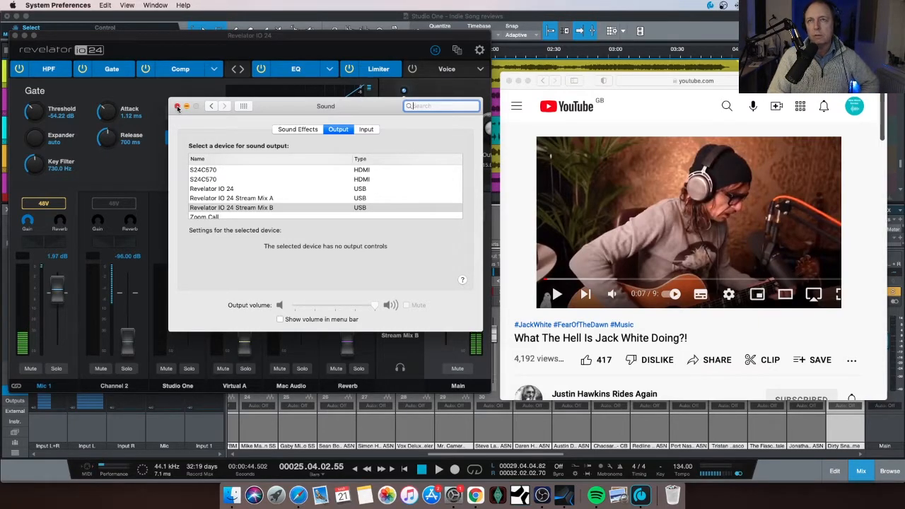
left_click(178, 106)
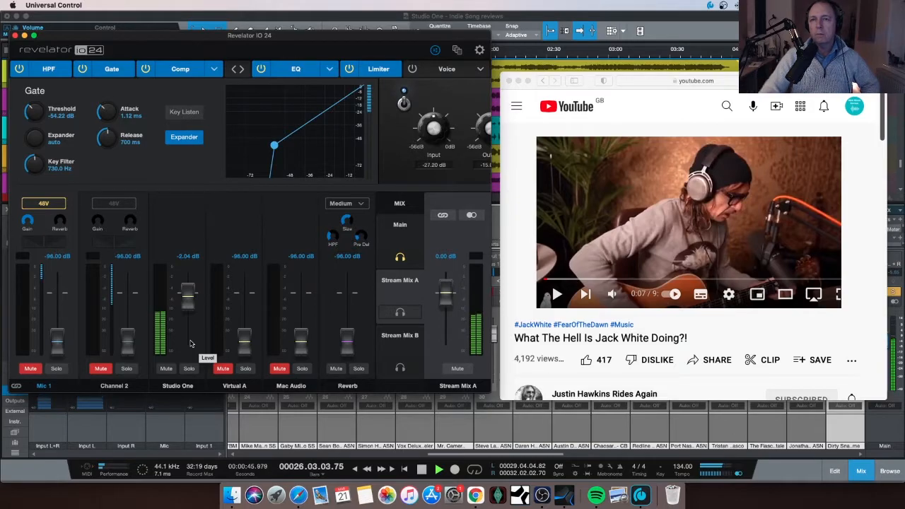
Step: Lower the Studio One fader in Stream Mix B
left_click_drag(187, 290, 187, 314)
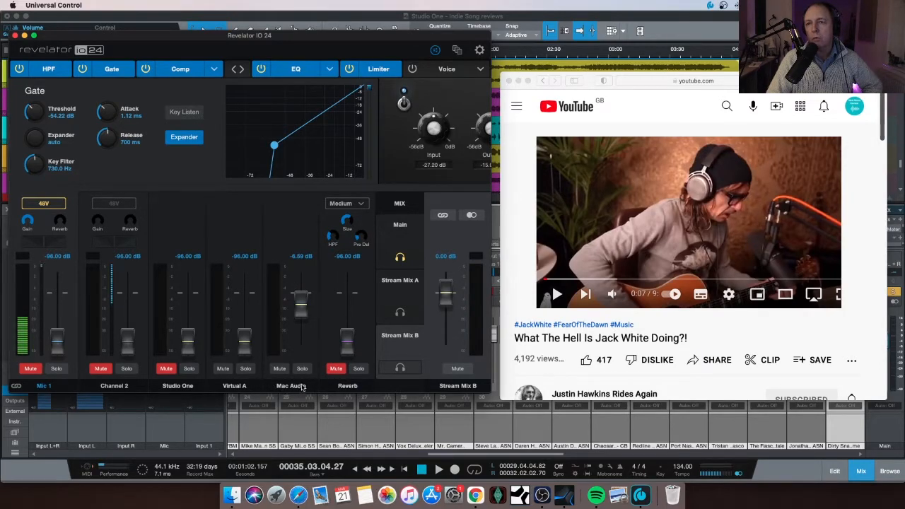
mouse_move(291, 390)
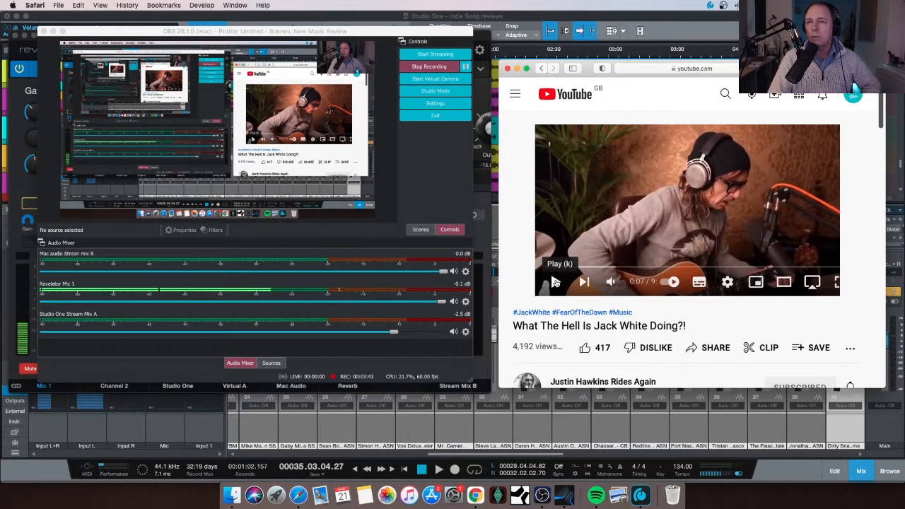
Step: Start the Jack White YouTube video playing in Safari
left_click(583, 282)
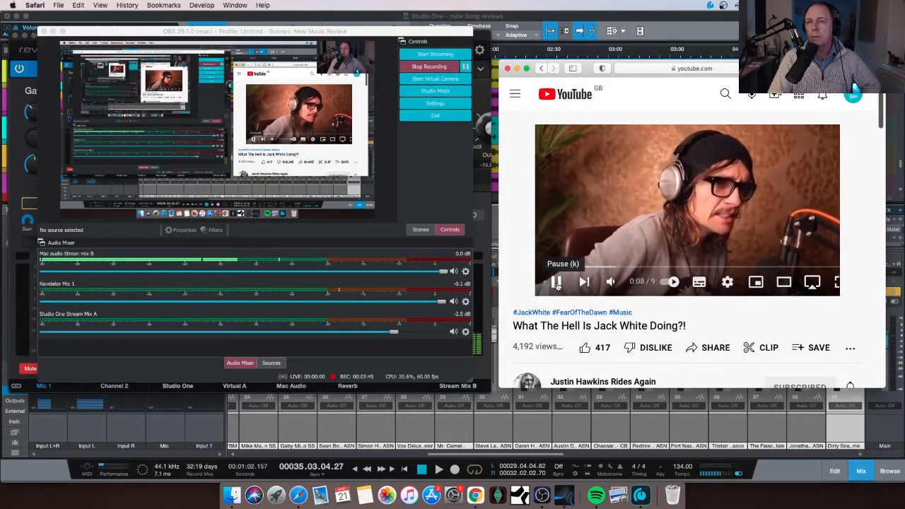
left_click(558, 282)
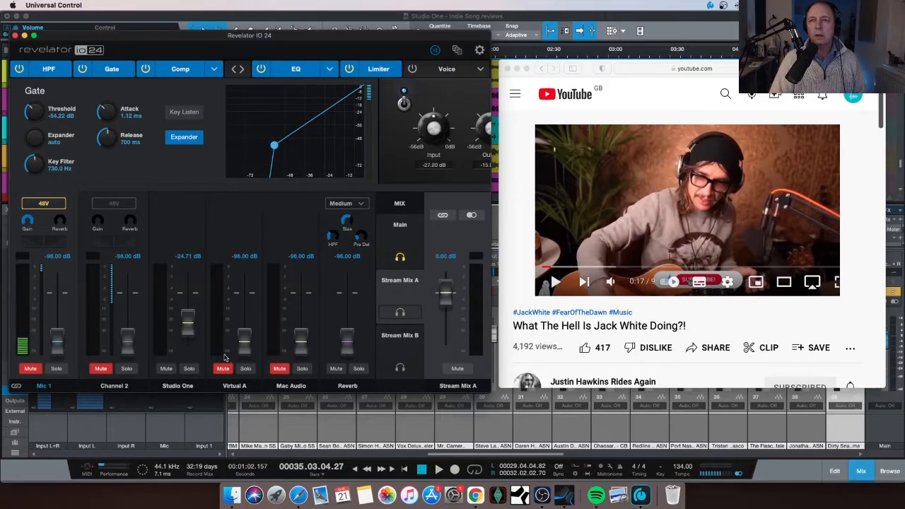
Step: Raise the Studio One fader in Stream Mix B to about -1.24 dB
left_click_drag(188, 333, 188, 297)
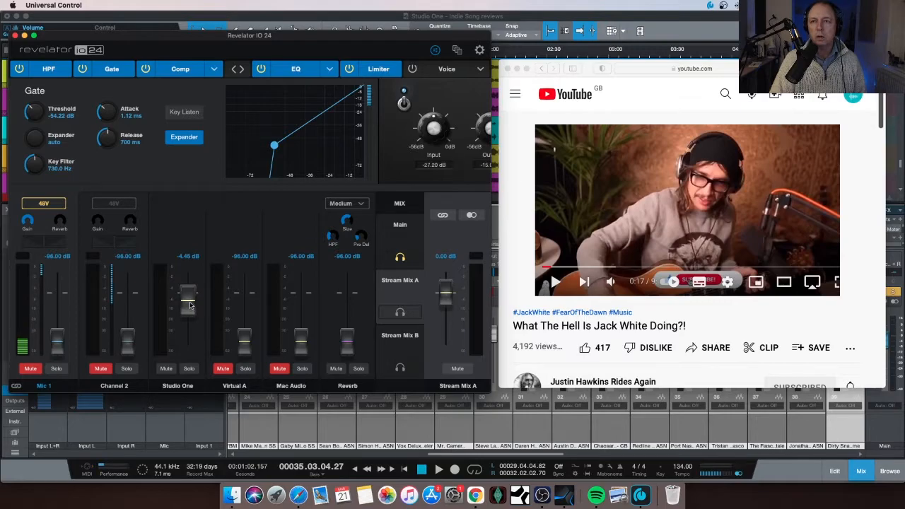
left_click_drag(188, 297, 189, 290)
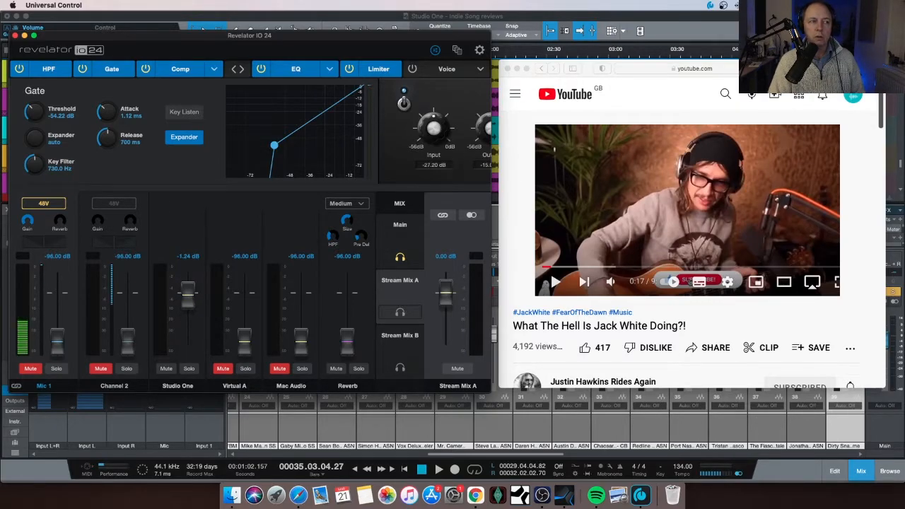